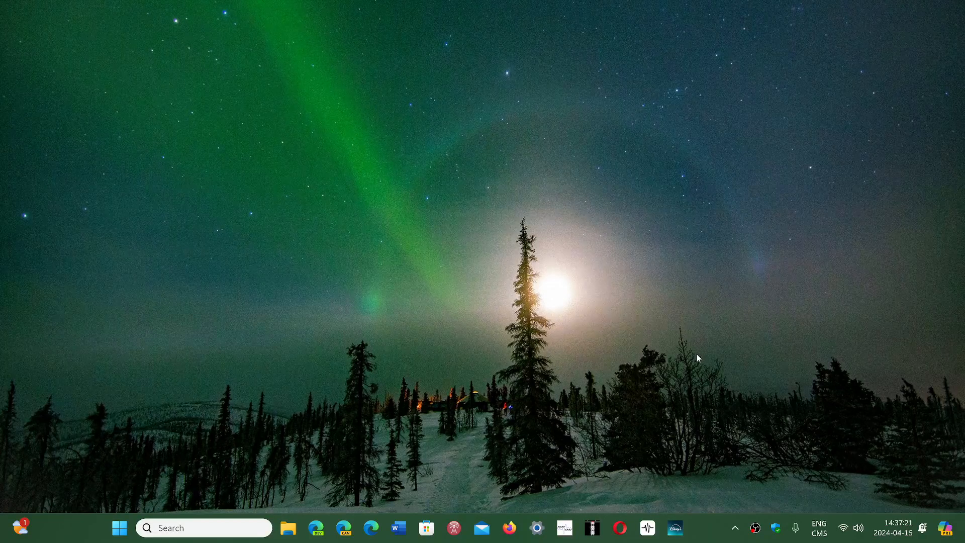
pyautogui.moveTo(451, 264)
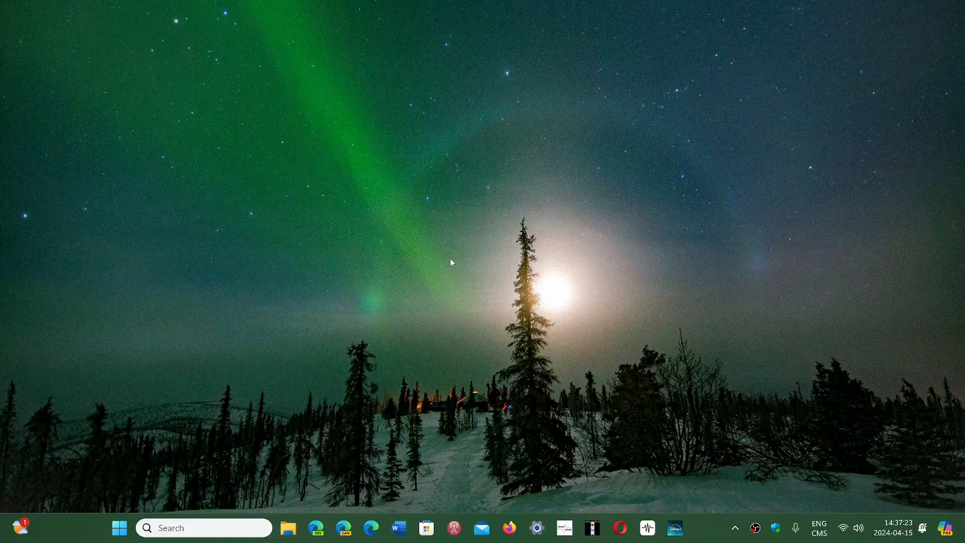
pyautogui.moveTo(451, 352)
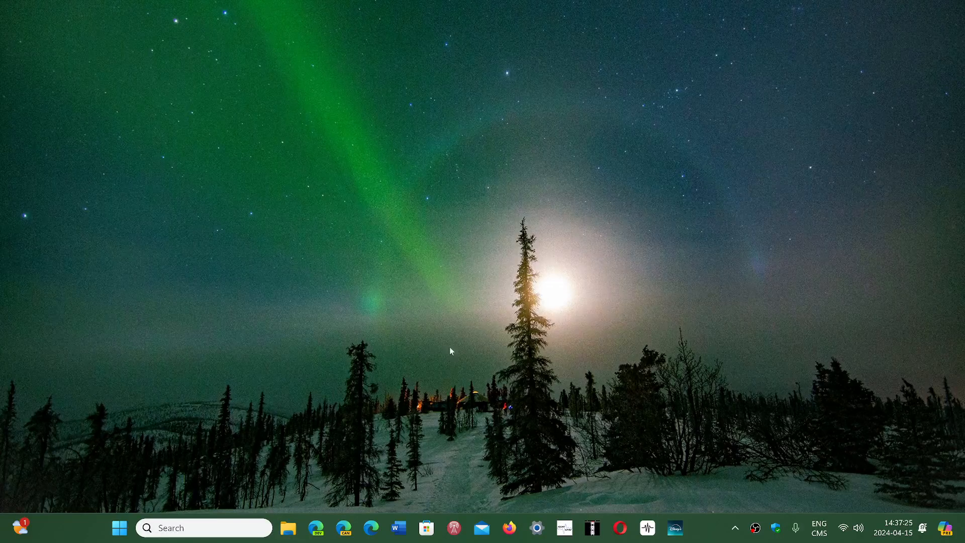
# Launch File Explorer from the taskbar to show Home with twelve Quick access folders
pyautogui.click(288, 528)
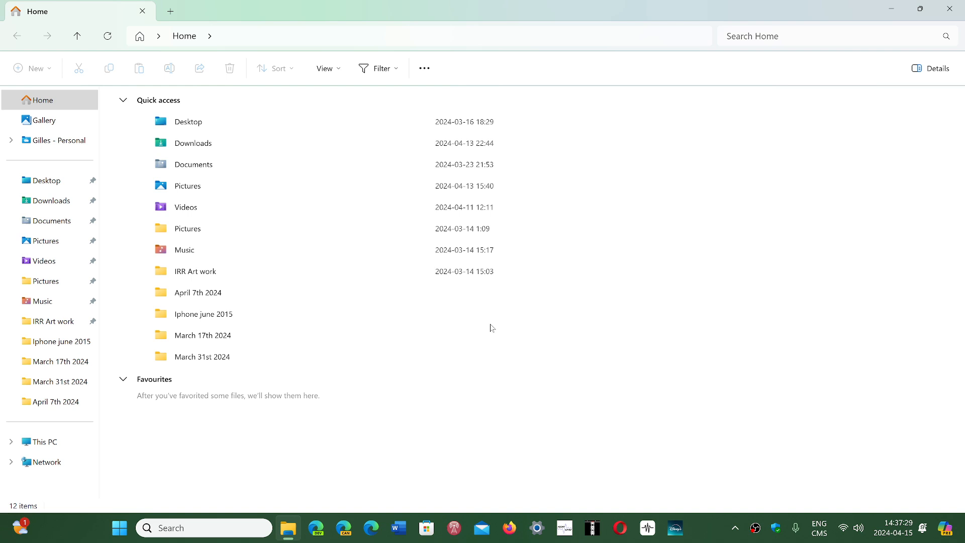
pyautogui.moveTo(385, 297)
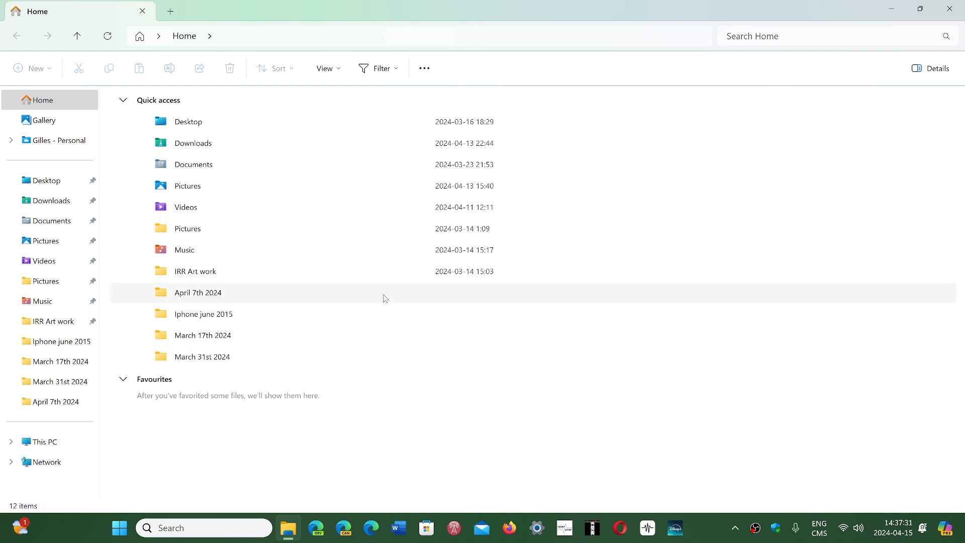
pyautogui.moveTo(308, 271)
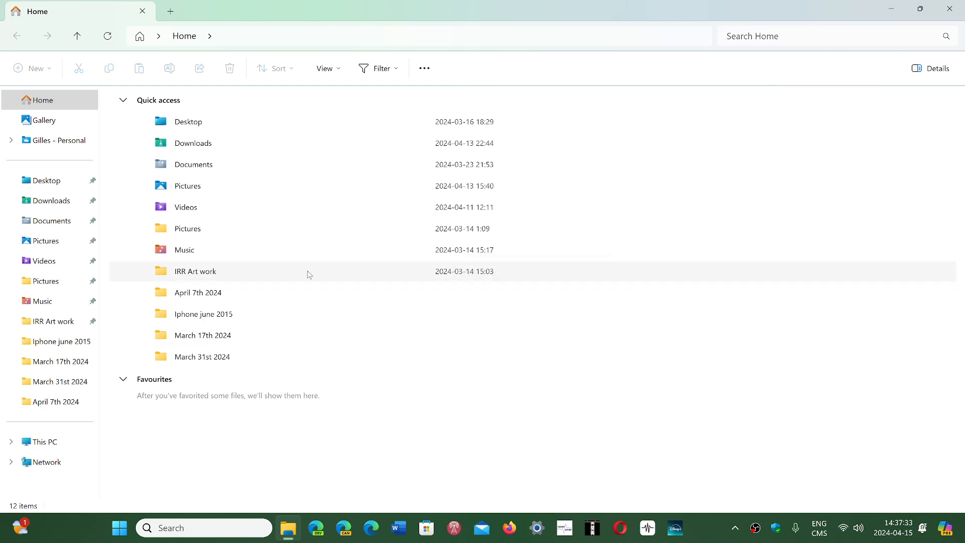
# View the IRR Art work folder's menu, then select 'IRR March 31st 2024' in Documents
pyautogui.rightClick(215, 271)
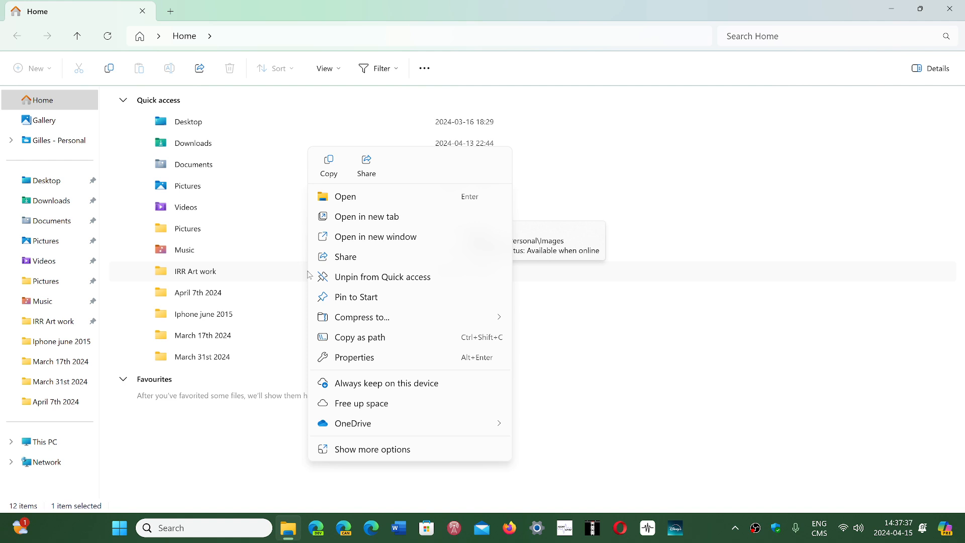
pyautogui.moveTo(639, 415)
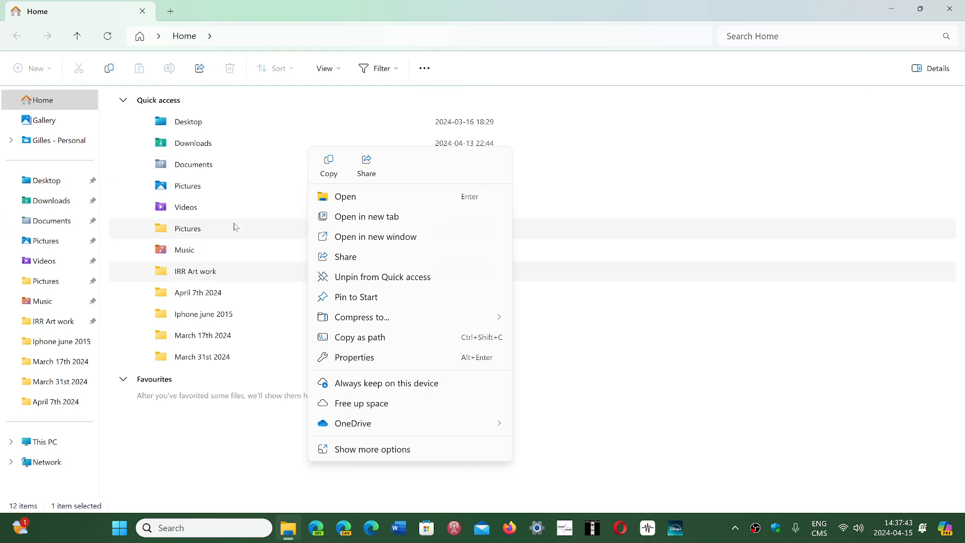
pyautogui.moveTo(59, 316)
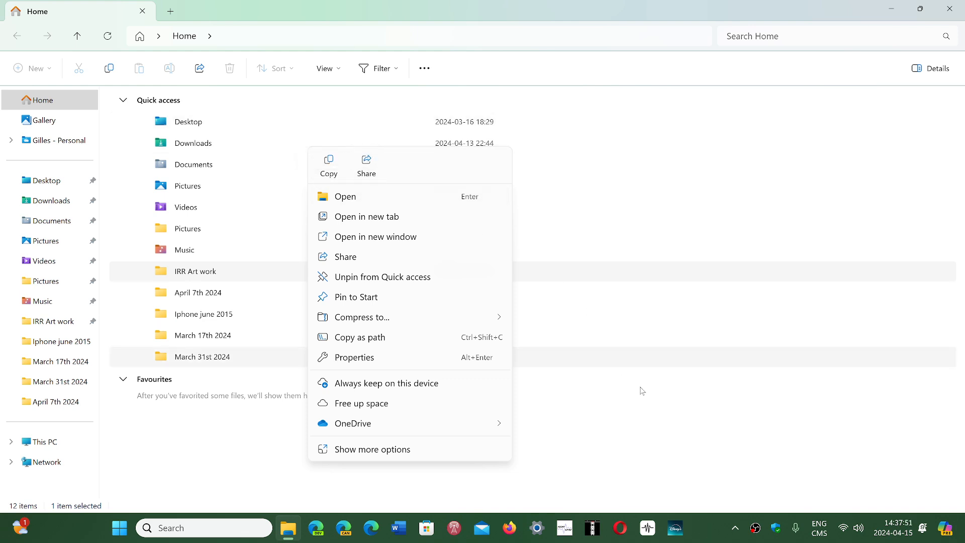
pyautogui.moveTo(70, 224)
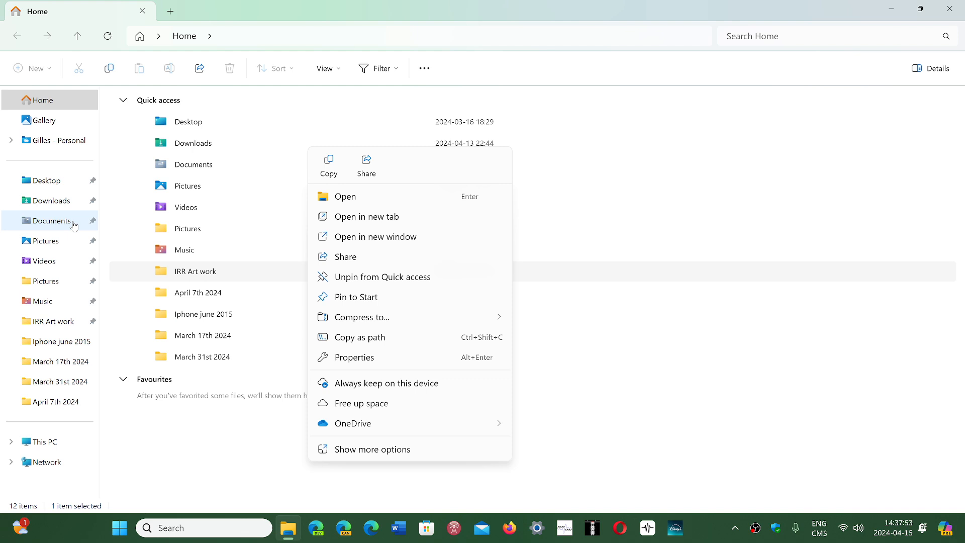
pyautogui.moveTo(60, 210)
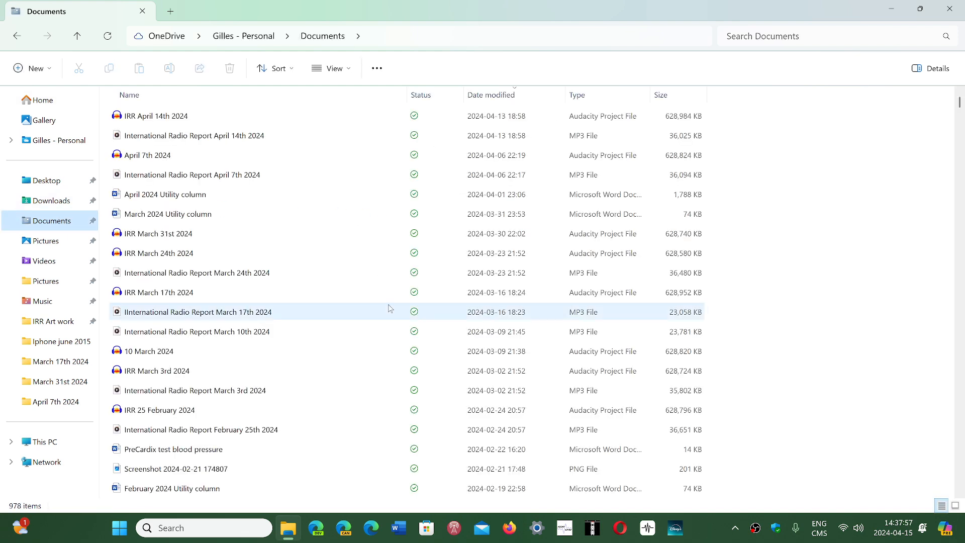
pyautogui.click(158, 233)
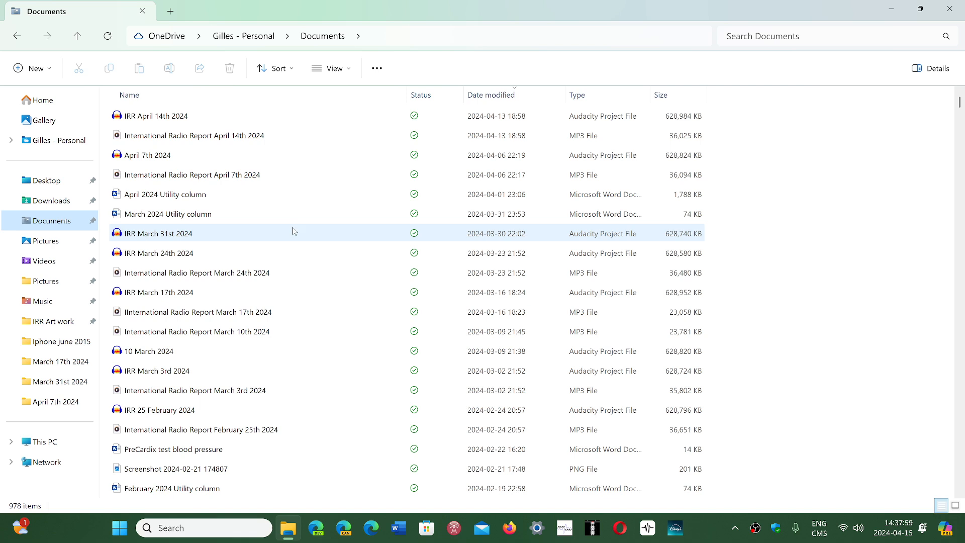
pyautogui.rightClick(292, 238)
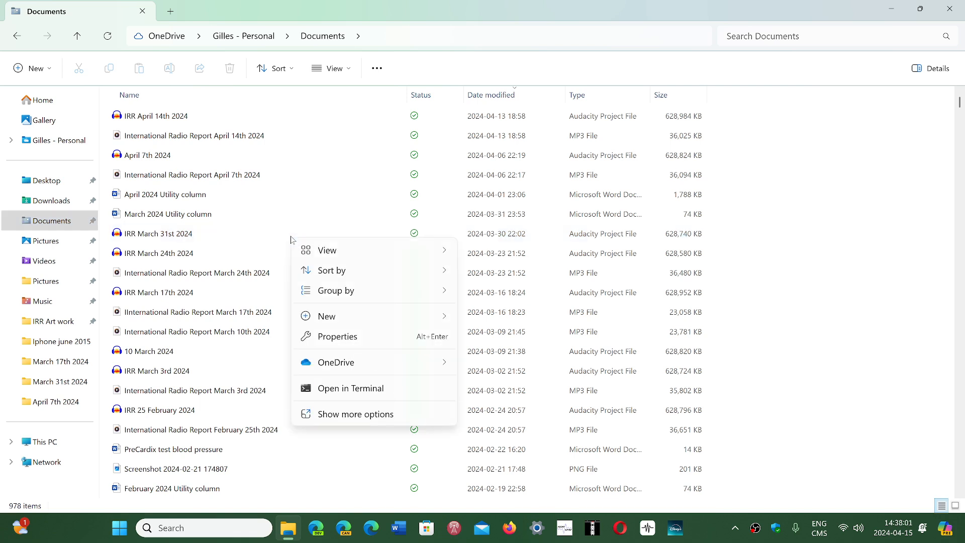
pyautogui.click(157, 233)
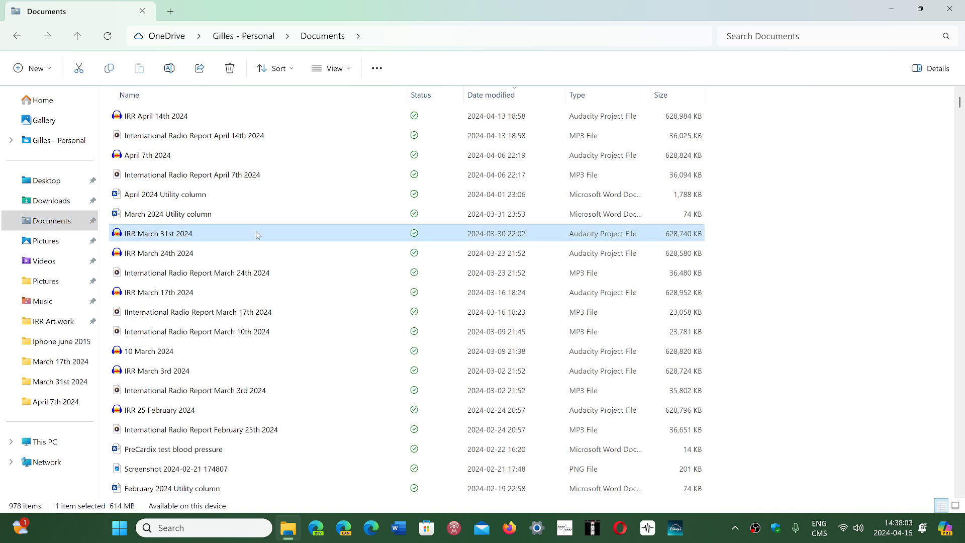
# Show the context menu for the 'IRR March 31st 2024' Audacity project
pyautogui.rightClick(159, 233)
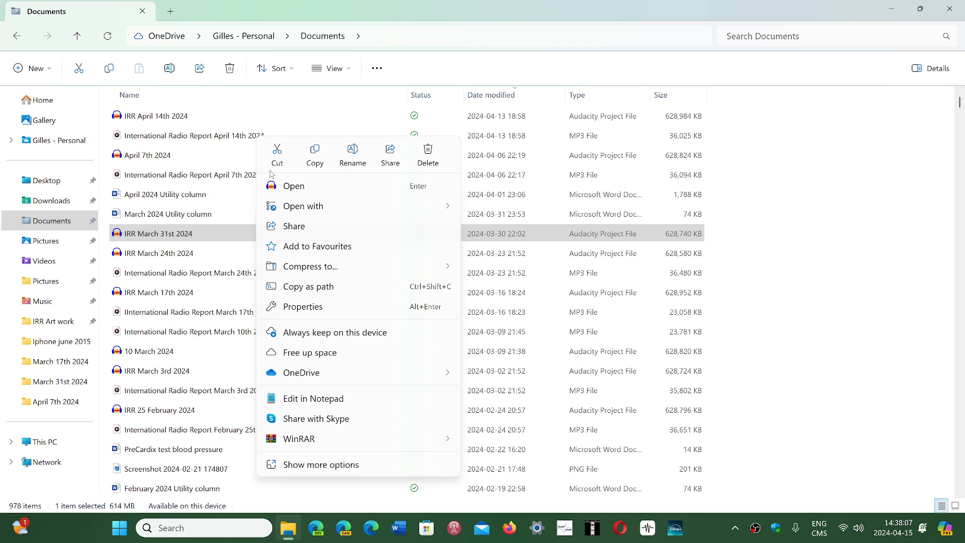
pyautogui.moveTo(315, 186)
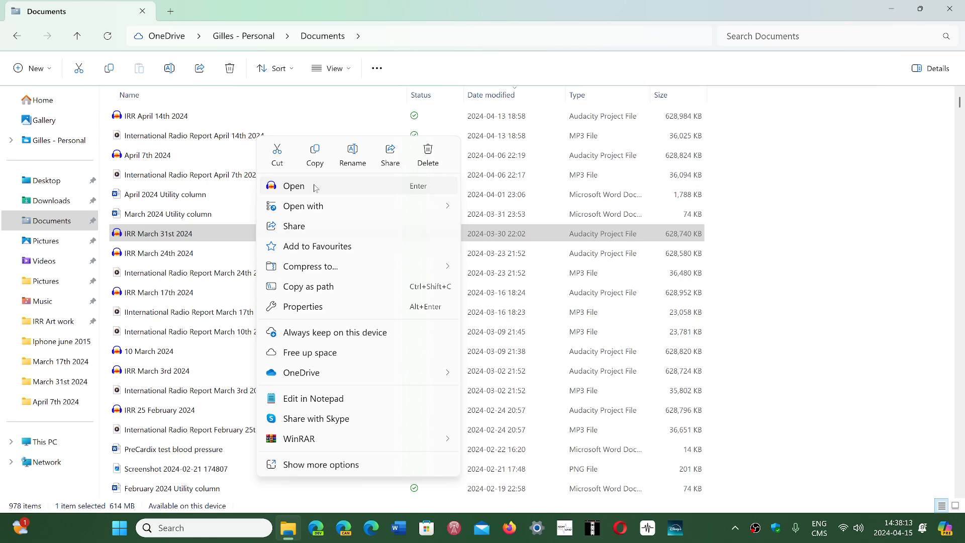
pyautogui.moveTo(430, 148)
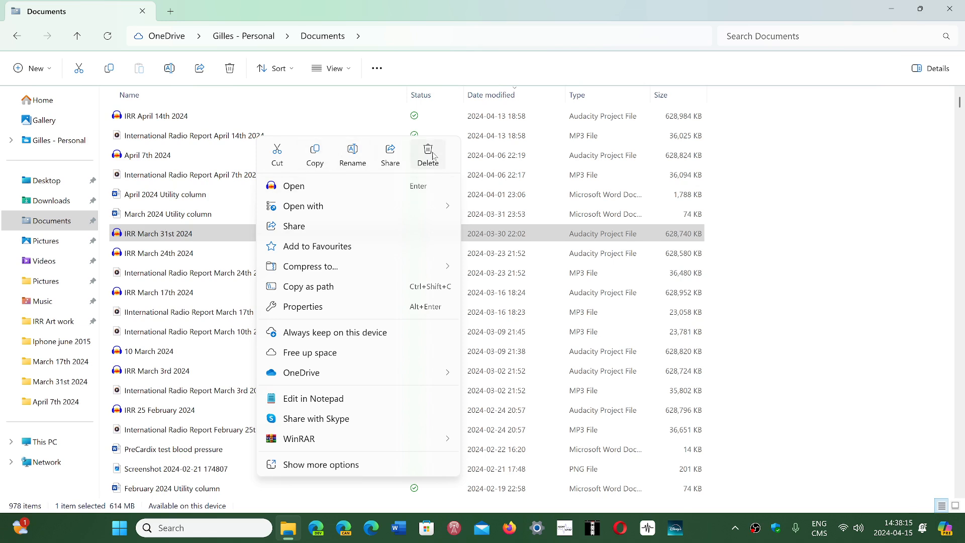
pyautogui.moveTo(373, 314)
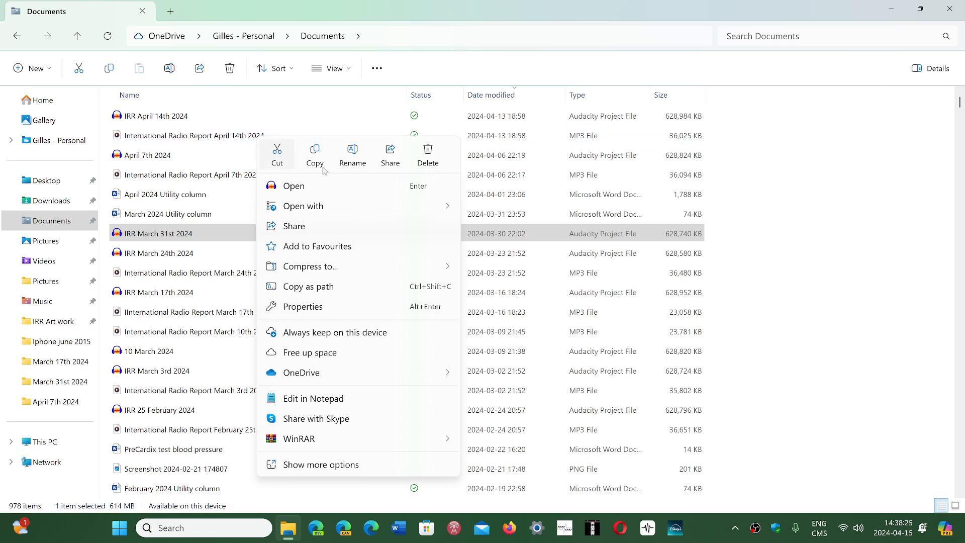
pyautogui.moveTo(370, 192)
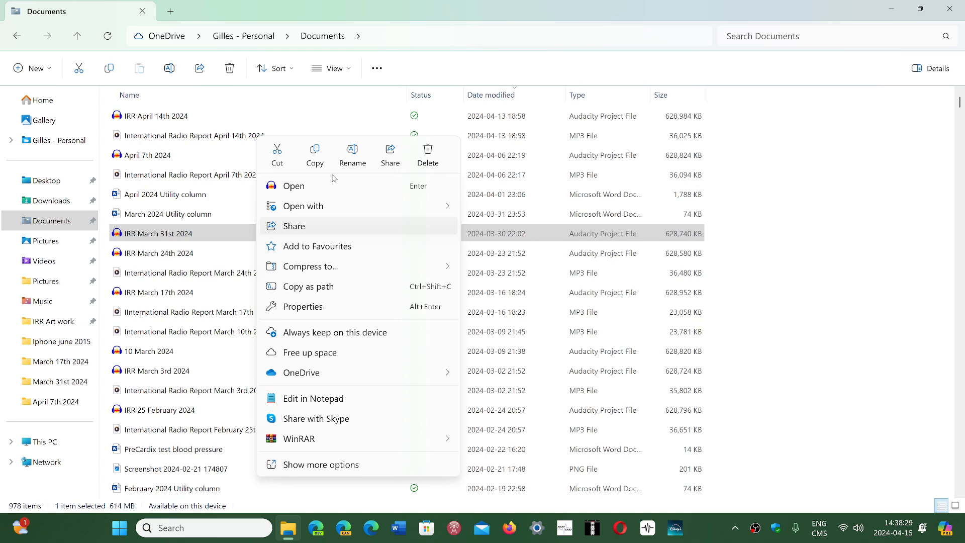
pyautogui.moveTo(349, 156)
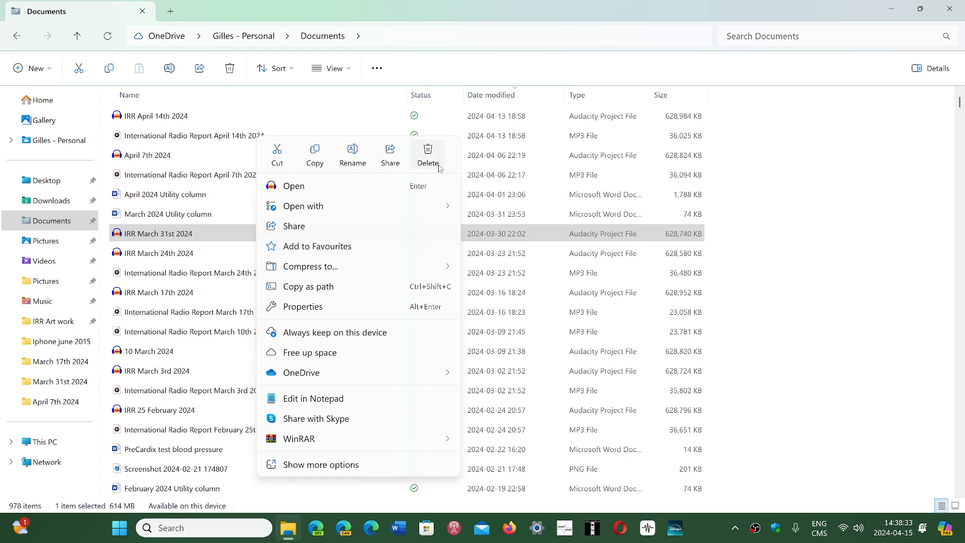
pyautogui.moveTo(408, 338)
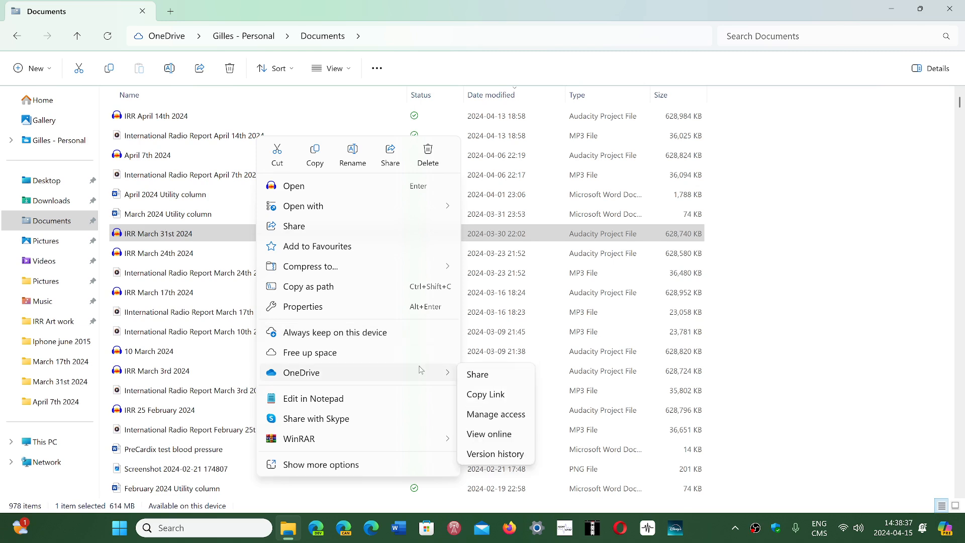
pyautogui.moveTo(361, 307)
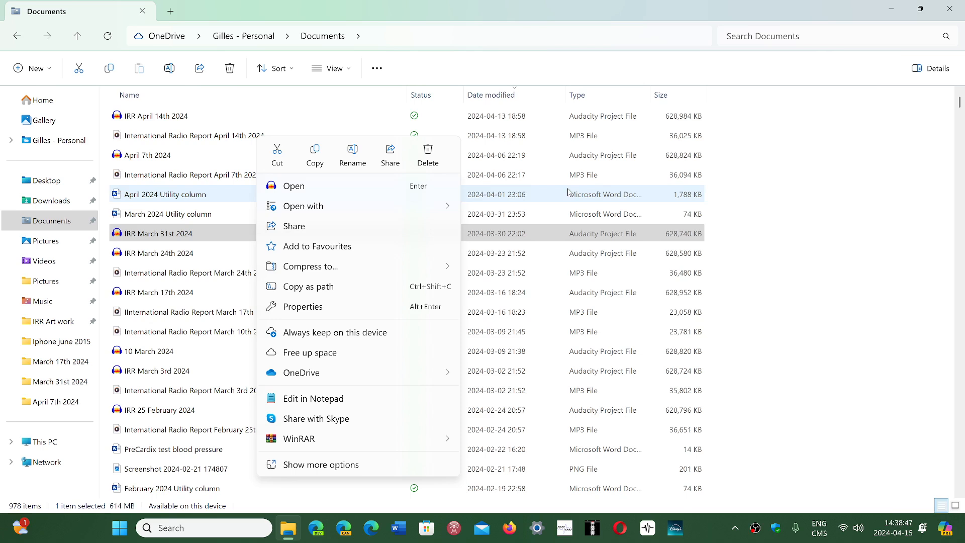
pyautogui.moveTo(772, 328)
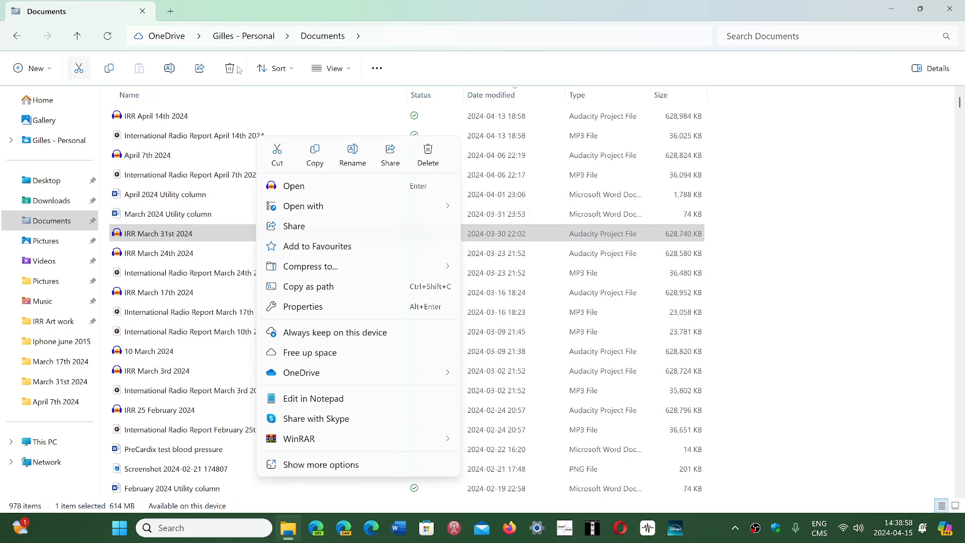
pyautogui.moveTo(237, 77)
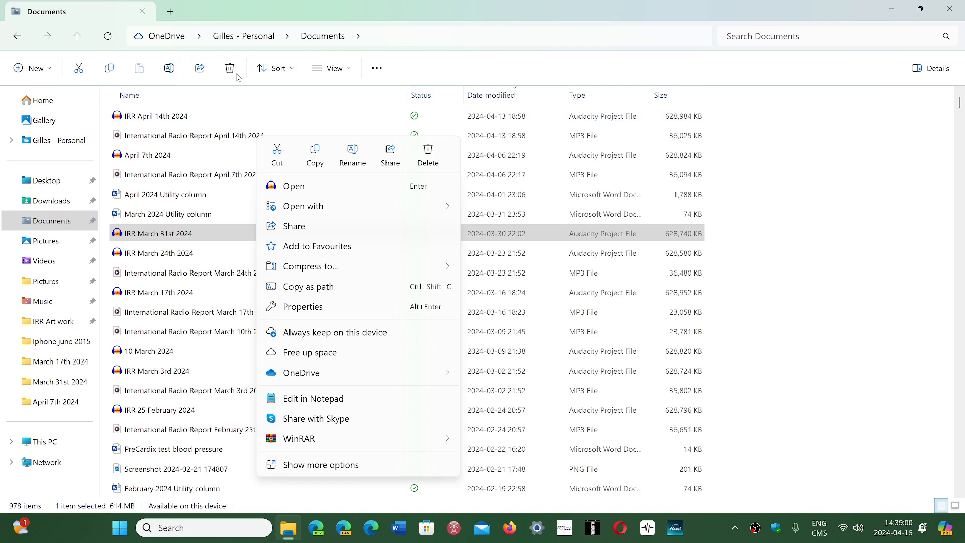
pyautogui.moveTo(177, 106)
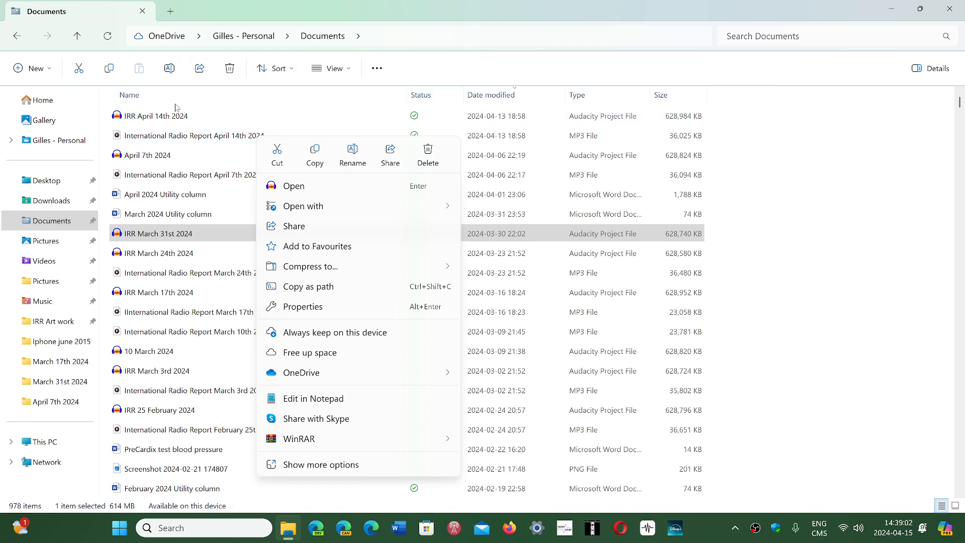
pyautogui.moveTo(185, 70)
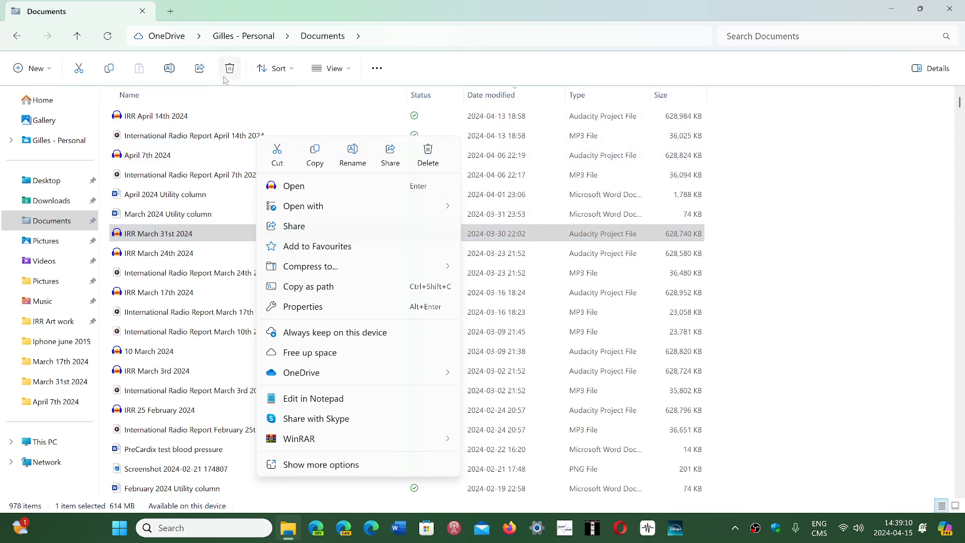
pyautogui.moveTo(221, 76)
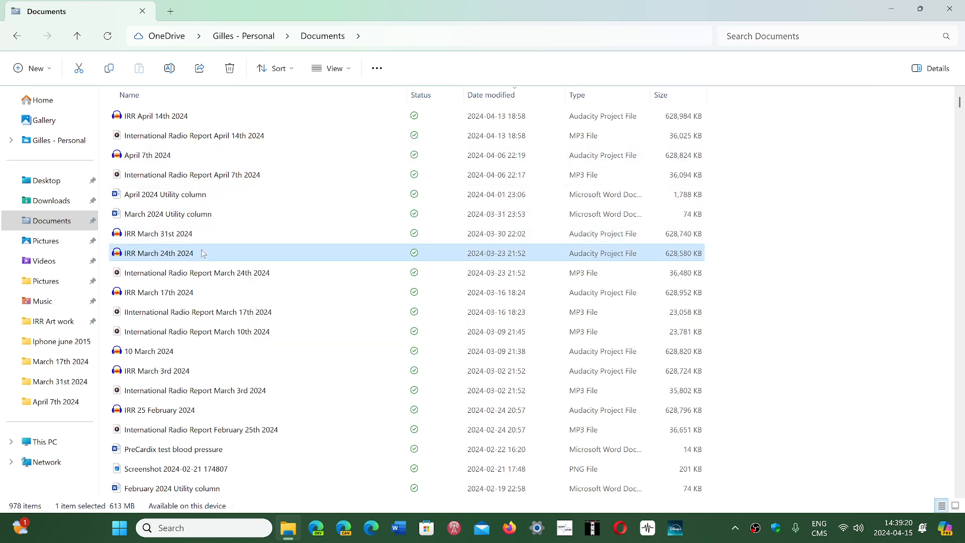
pyautogui.moveTo(223, 253)
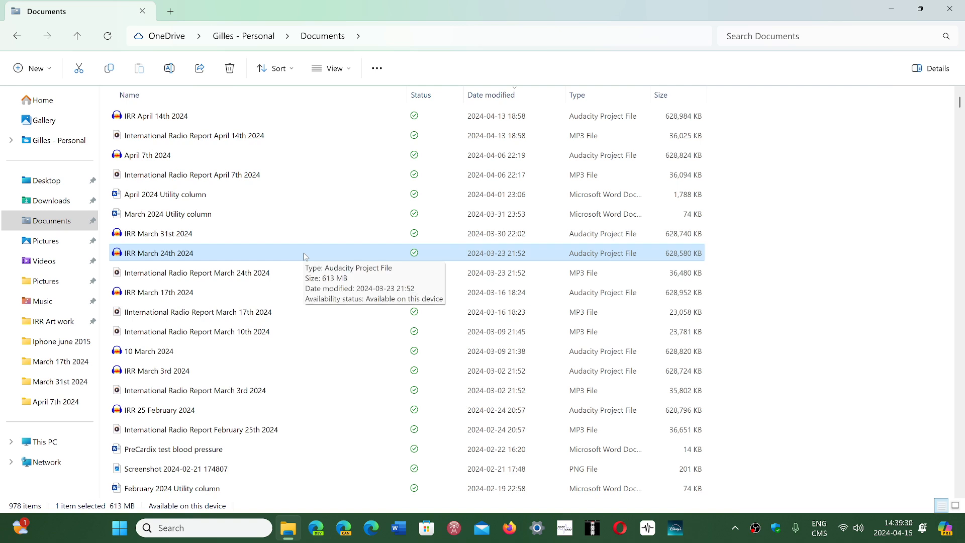
# Show the 'IRR March 24th 2024' context menu, then close File Explorer
pyautogui.rightClick(181, 253)
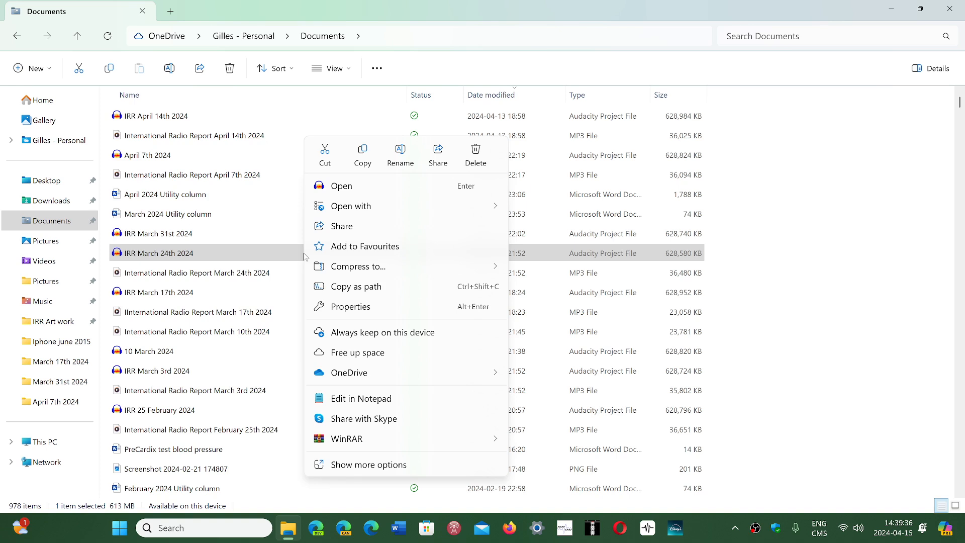
pyautogui.moveTo(356, 246)
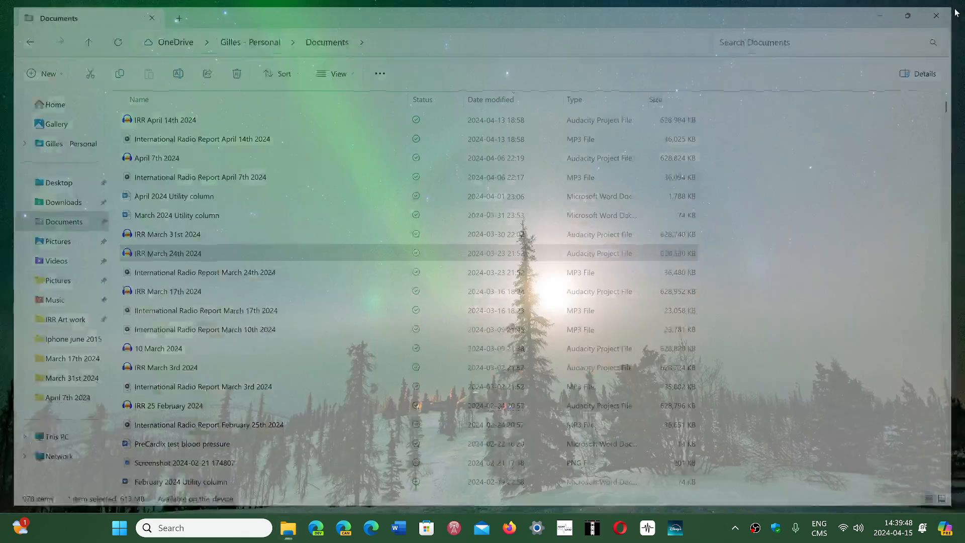
pyautogui.click(932, 15)
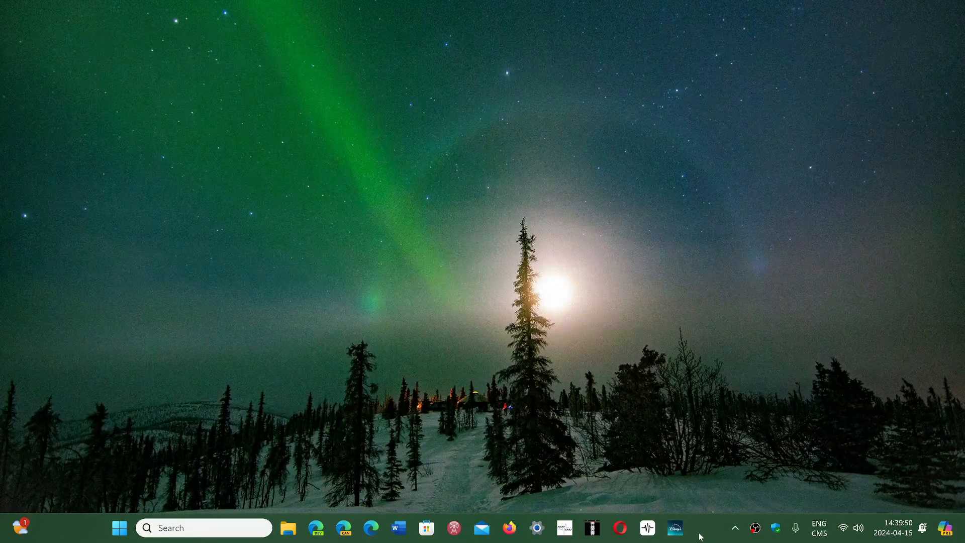